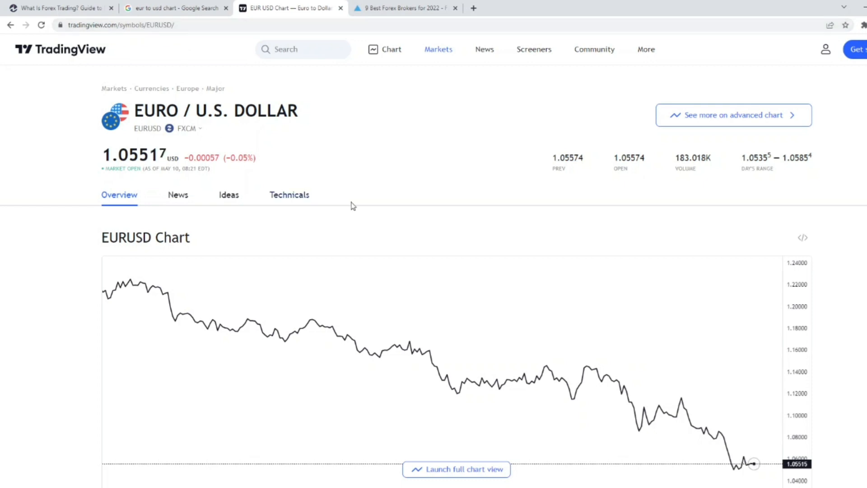
# - Switch the EUR/USD overview chart to the 1D range
pyautogui.scroll(-3)
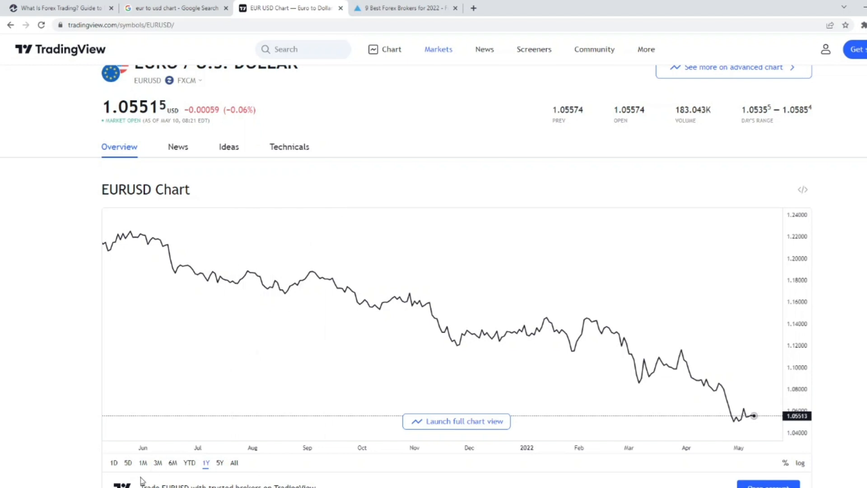
pyautogui.click(114, 463)
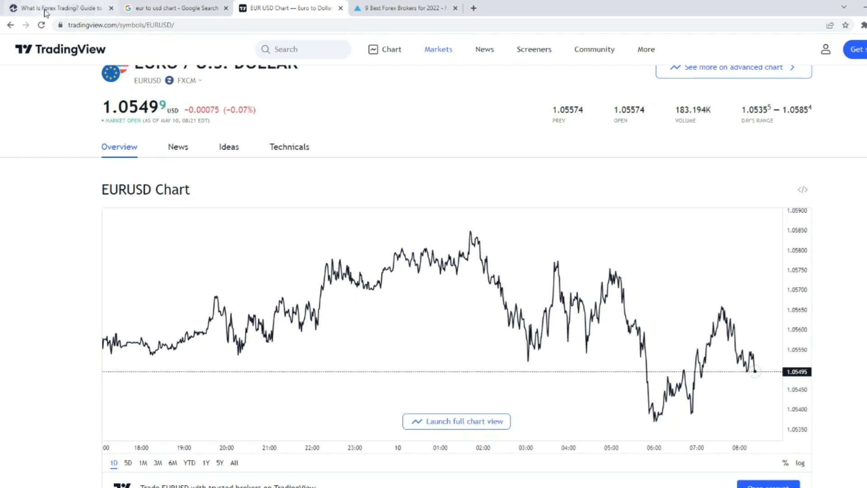
# - Return to the Investopedia forex guide and read down through its opening sections
pyautogui.click(55, 8)
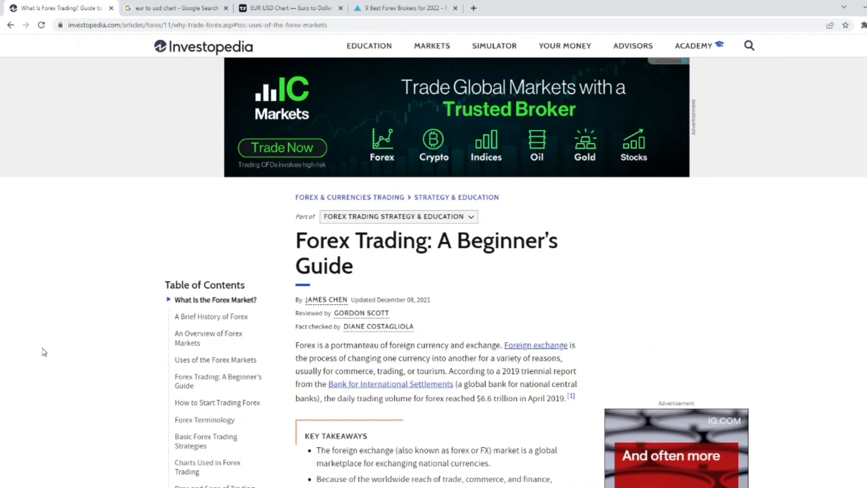
pyautogui.moveTo(186, 362)
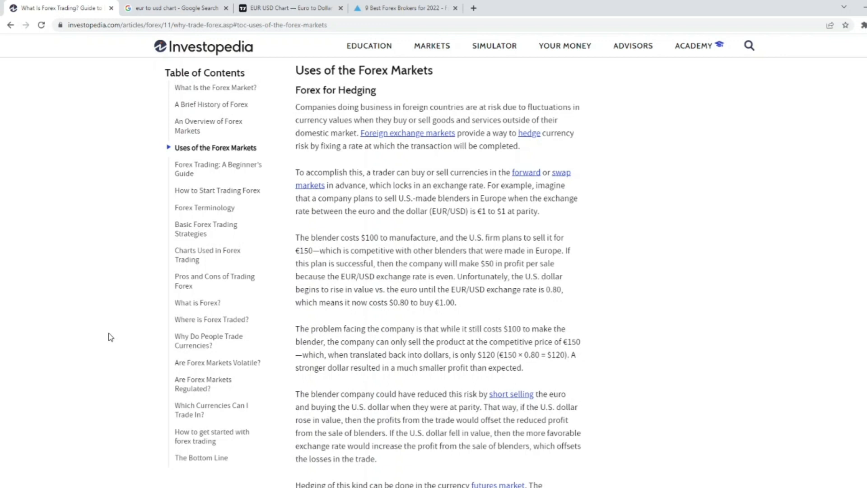
pyautogui.scroll(-3)
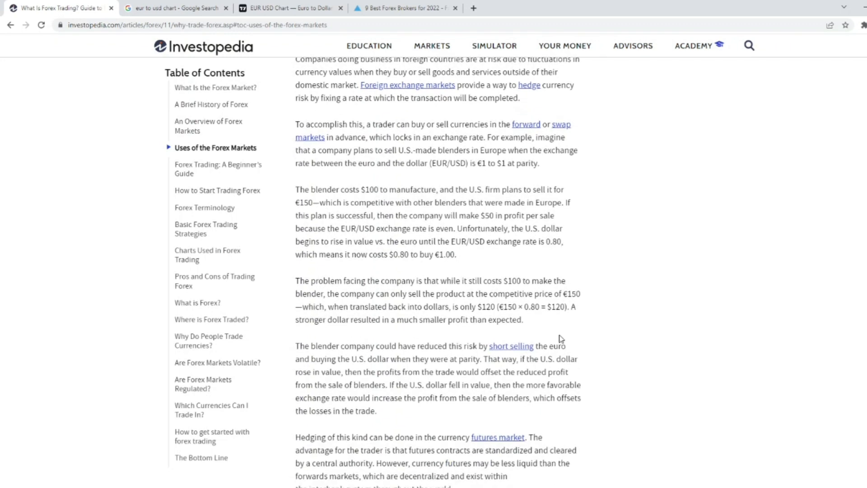
pyautogui.scroll(-3)
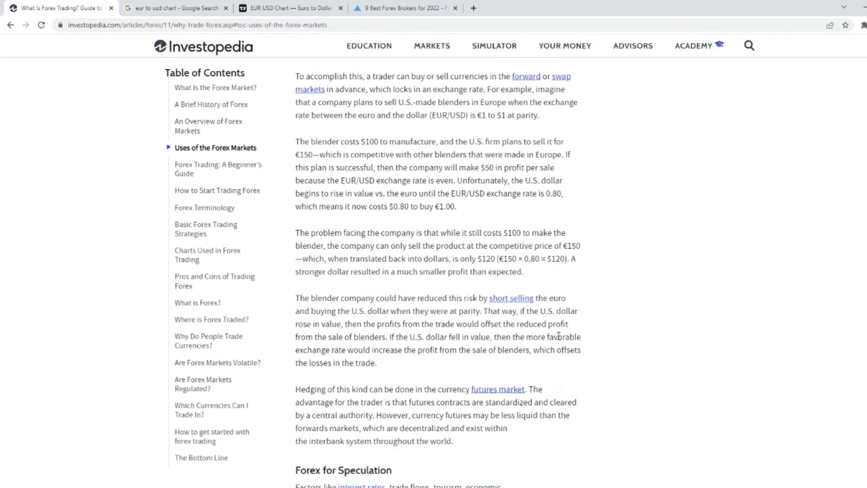
pyautogui.moveTo(557, 335)
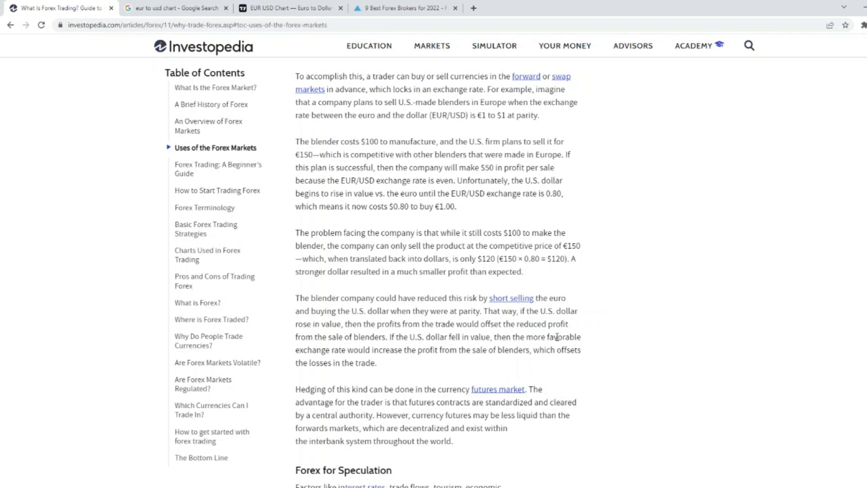
pyautogui.scroll(-3)
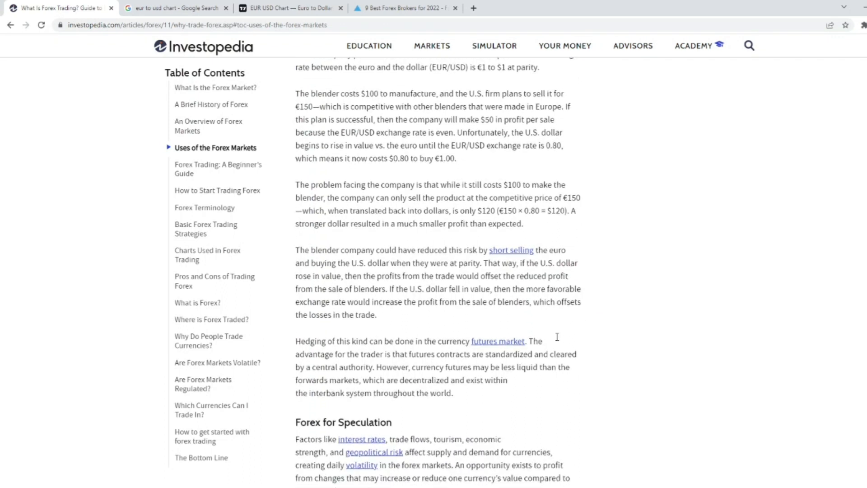
pyautogui.scroll(-3)
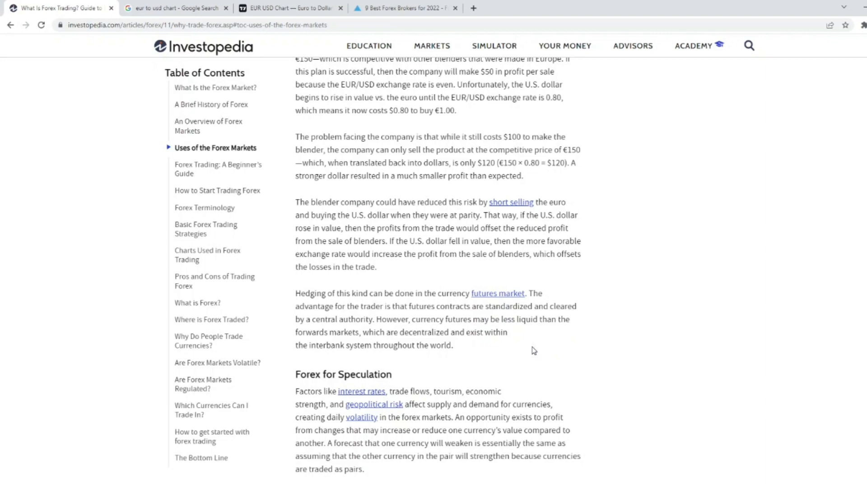
# - Jump to Why Do People Trade Currencies? and Which Currencies Can I Trade In?, then return to the EUR/USD chart
pyautogui.click(209, 341)
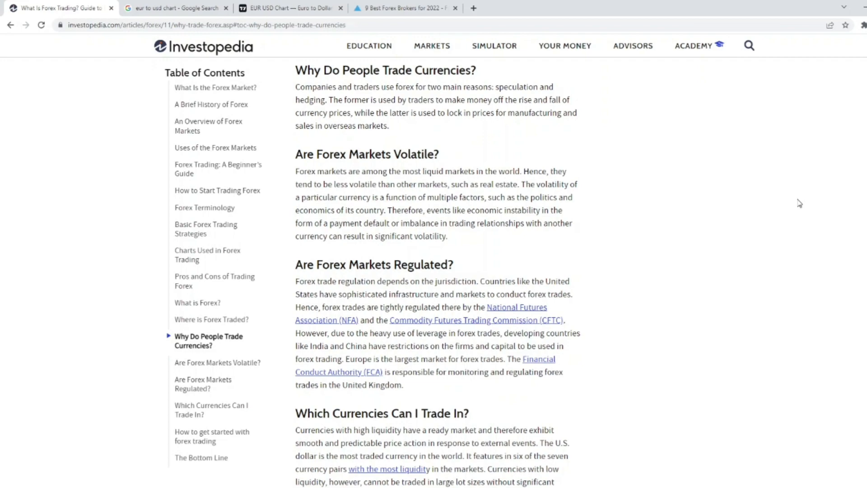
pyautogui.click(212, 410)
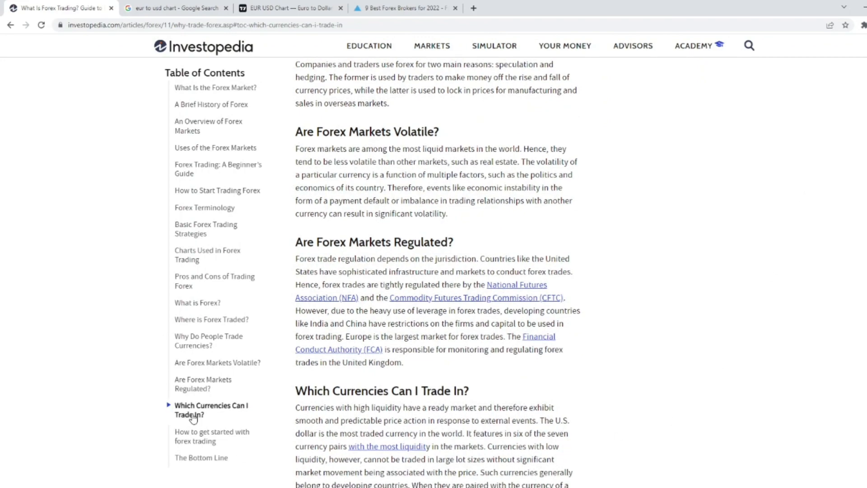
pyautogui.scroll(-3)
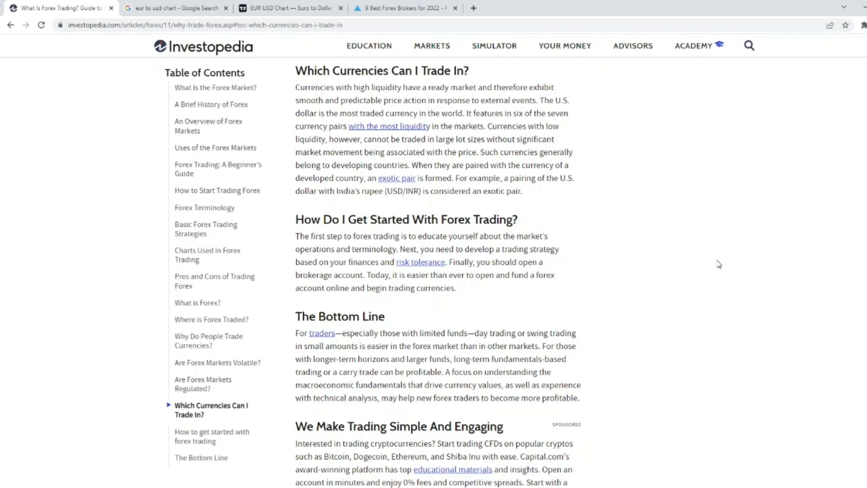
pyautogui.click(175, 7)
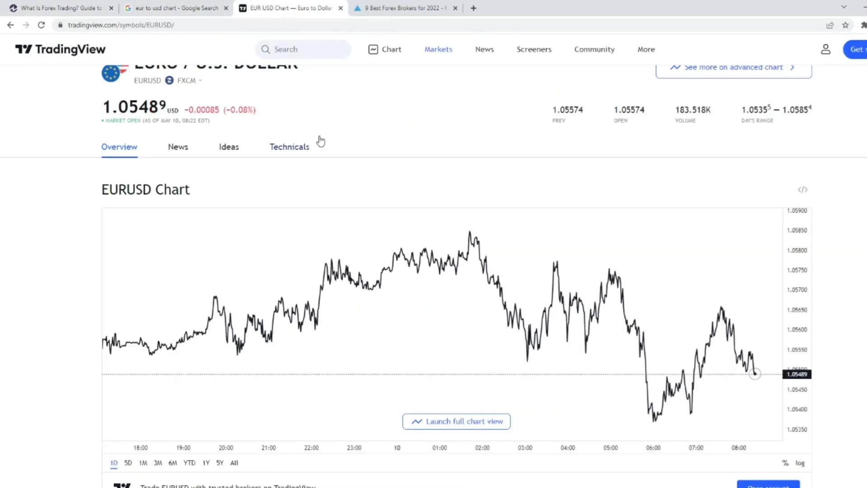
# - Search 'usdj' and launch the full USDJPY (FXCM) chart
pyautogui.click(303, 49)
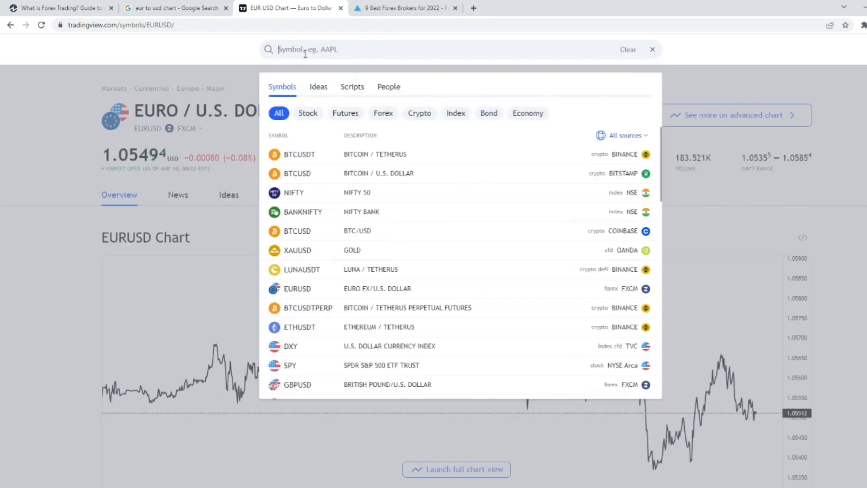
pyautogui.write('usd')
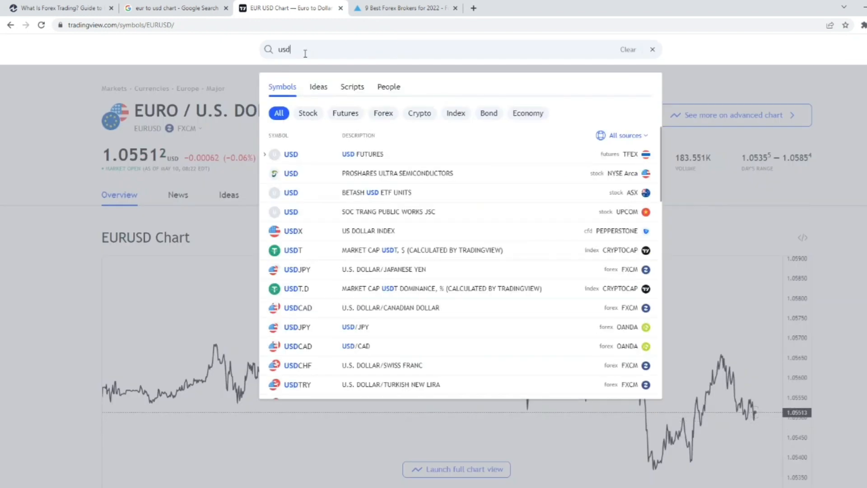
pyautogui.write('j')
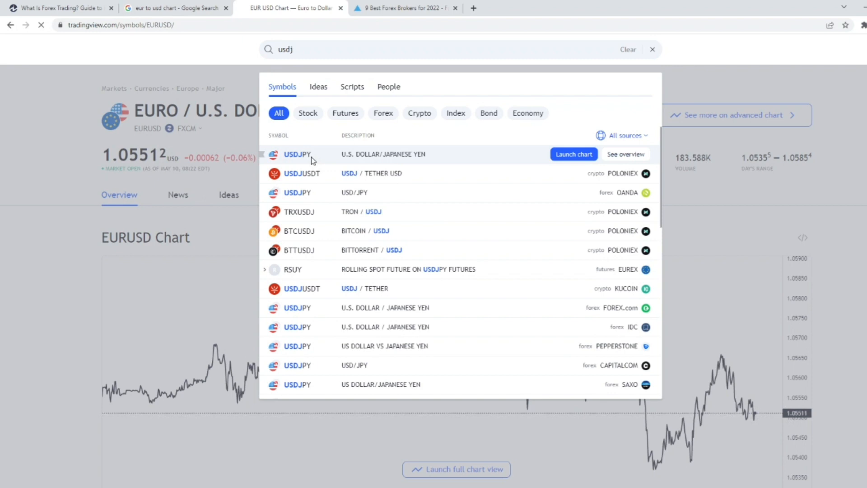
pyautogui.click(297, 155)
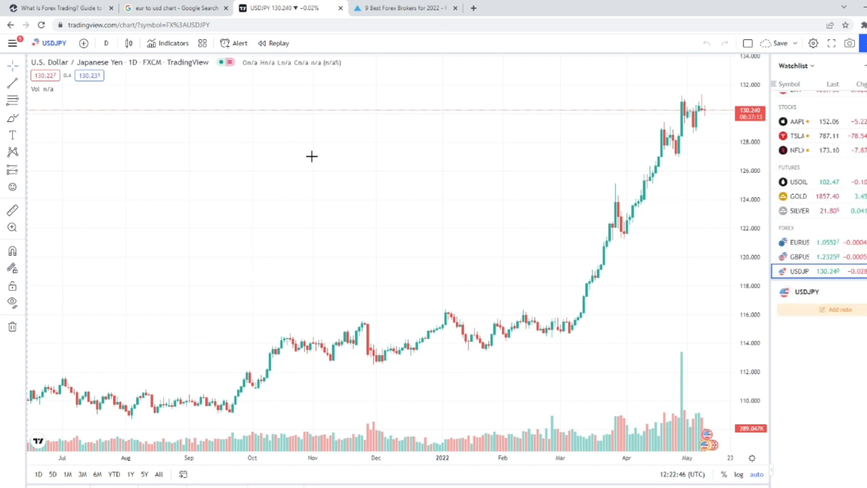
pyautogui.moveTo(308, 162)
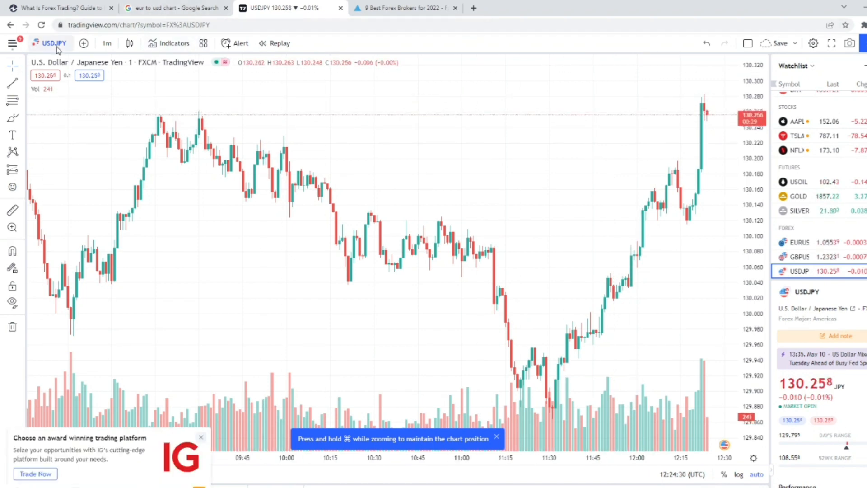
# - Change the chart symbol to EURUSD via search 'EUR', then return to the Investopedia guide
pyautogui.click(53, 43)
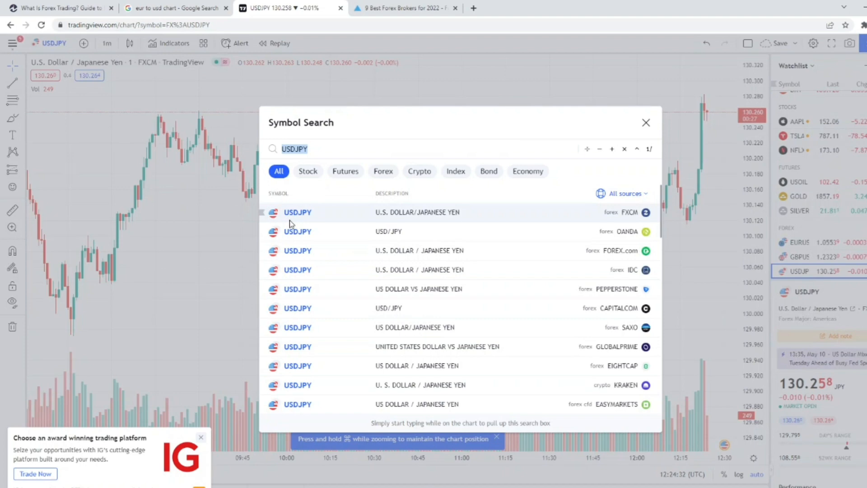
pyautogui.click(318, 148)
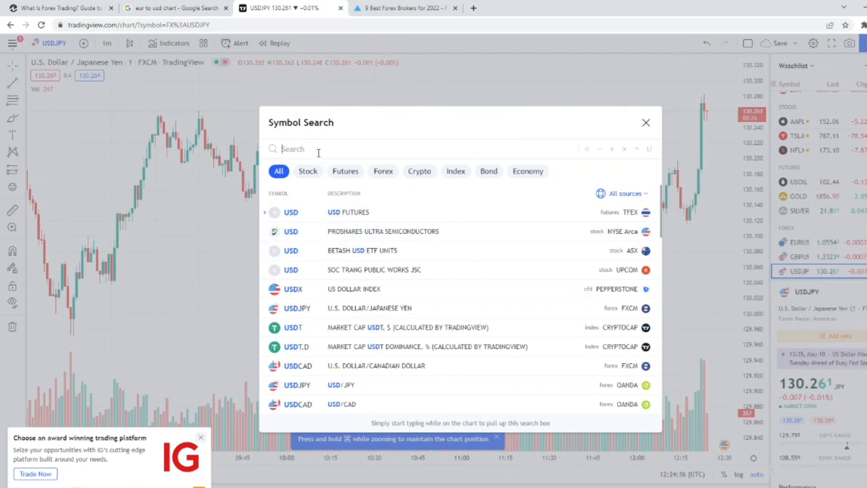
pyautogui.write('EUR')
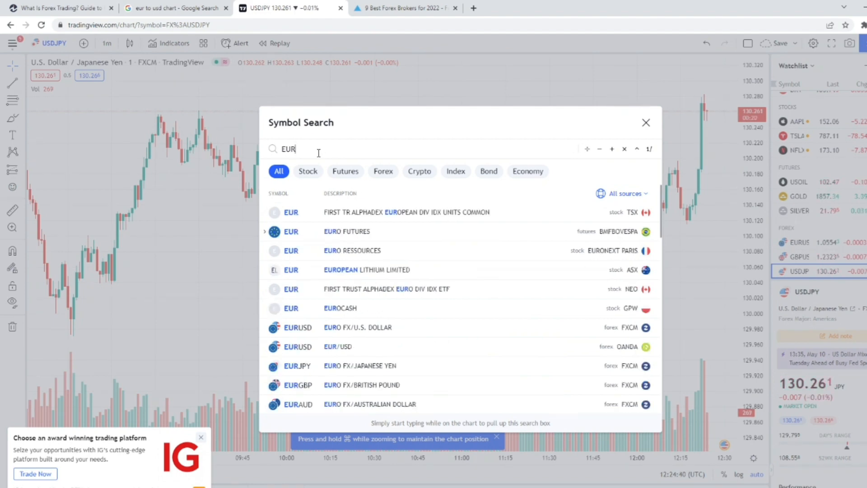
pyautogui.click(337, 346)
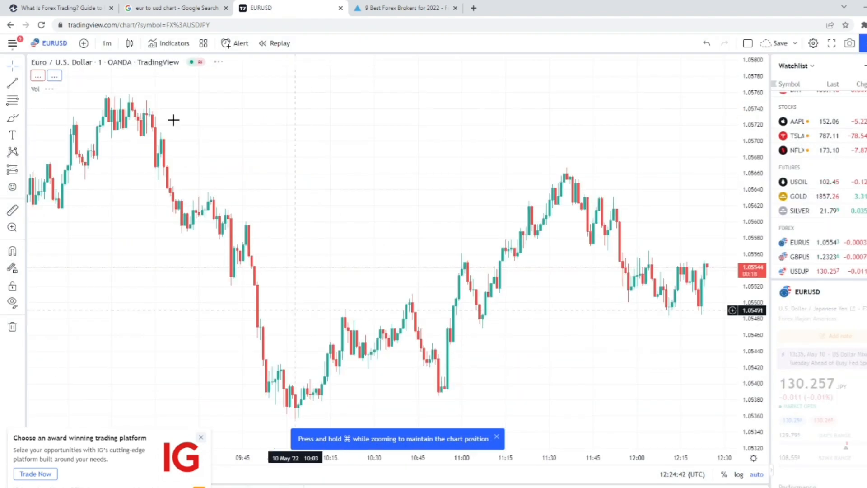
pyautogui.click(55, 8)
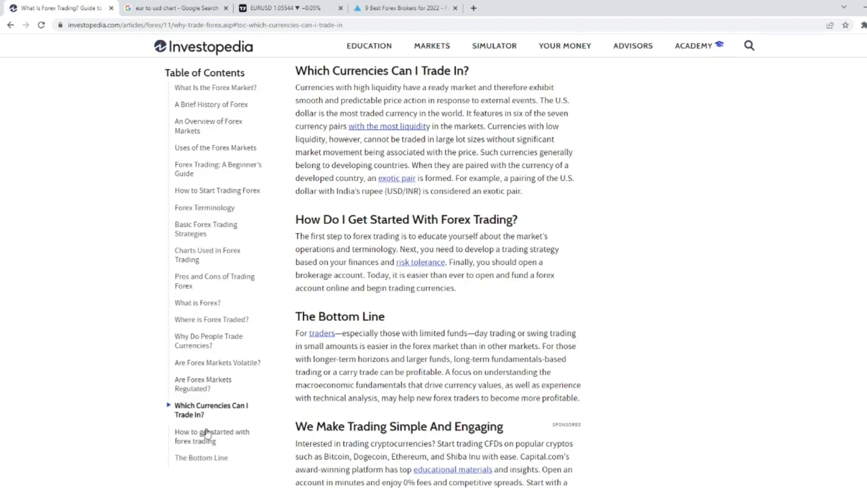
pyautogui.moveTo(203, 347)
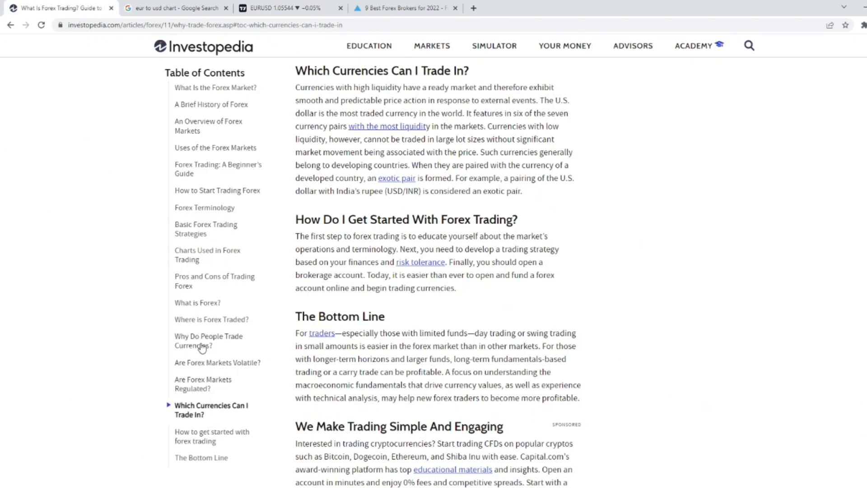
# - Jump to Forex Terminology from the table of contents and read its account types and first terms
pyautogui.click(204, 208)
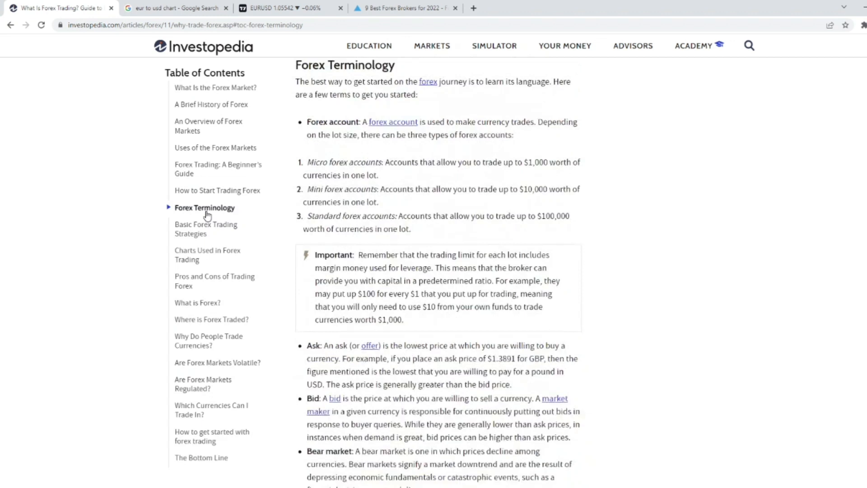
pyautogui.scroll(-3)
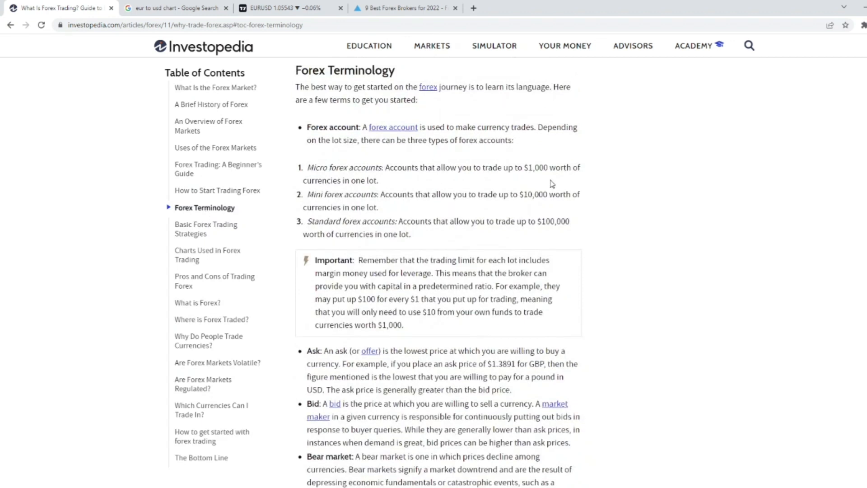
pyautogui.moveTo(687, 180)
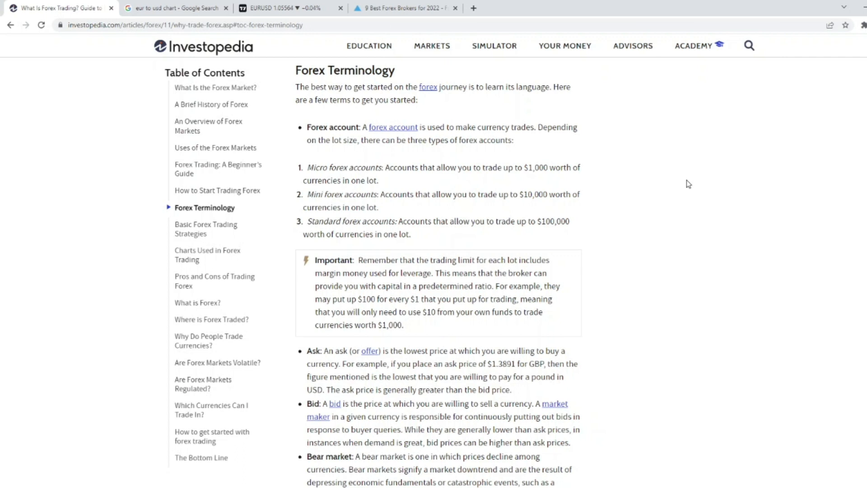
pyautogui.moveTo(692, 194)
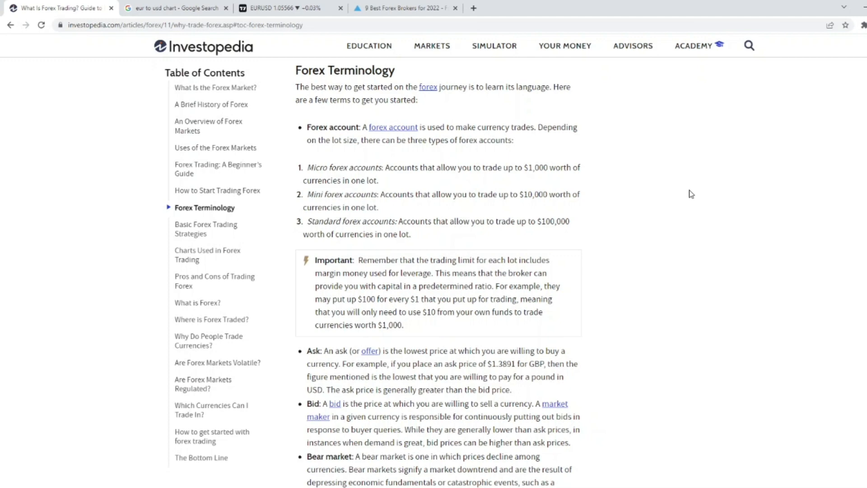
# - Read the terminology list from Ask and Bid down to Leverage, Lot size and Margin
pyautogui.scroll(-3)
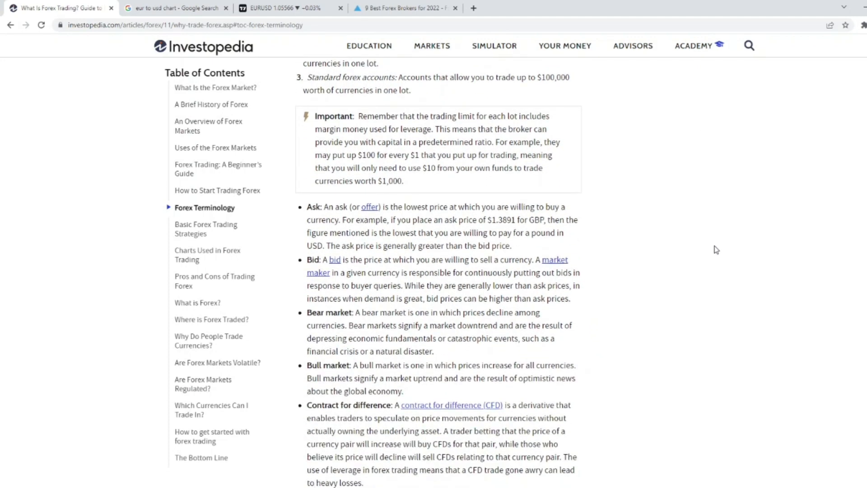
pyautogui.scroll(-3)
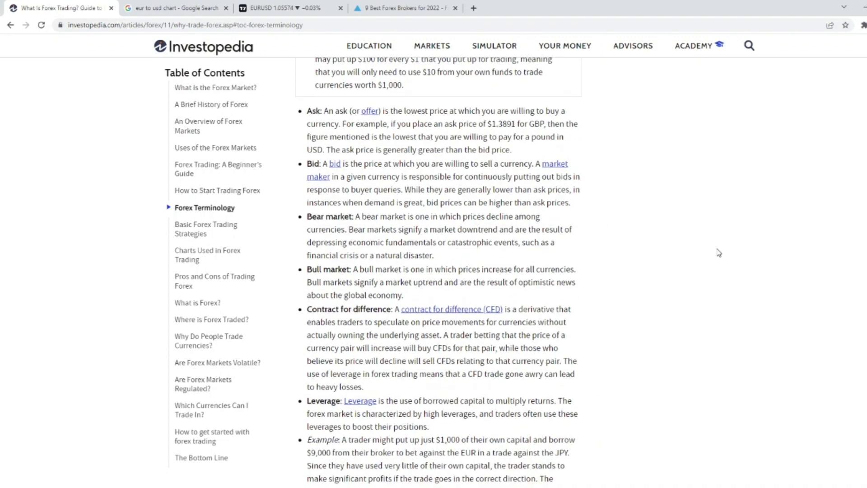
pyautogui.scroll(-3)
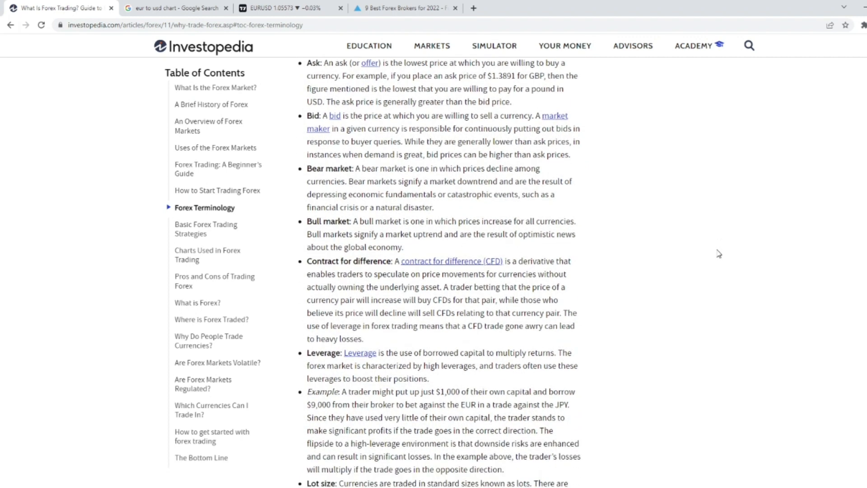
pyautogui.moveTo(721, 254)
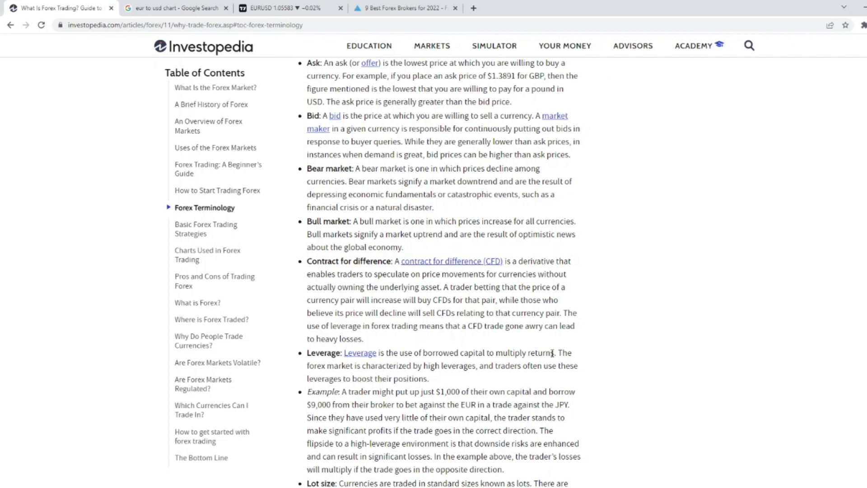
pyautogui.scroll(-3)
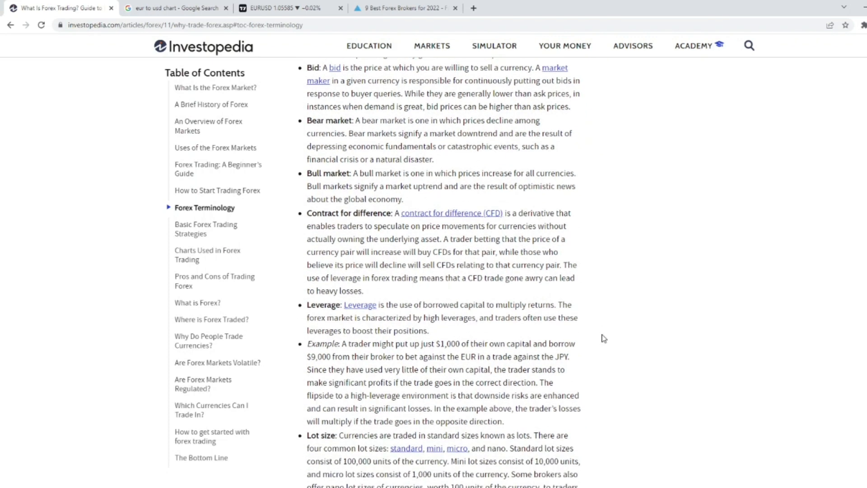
pyautogui.scroll(-3)
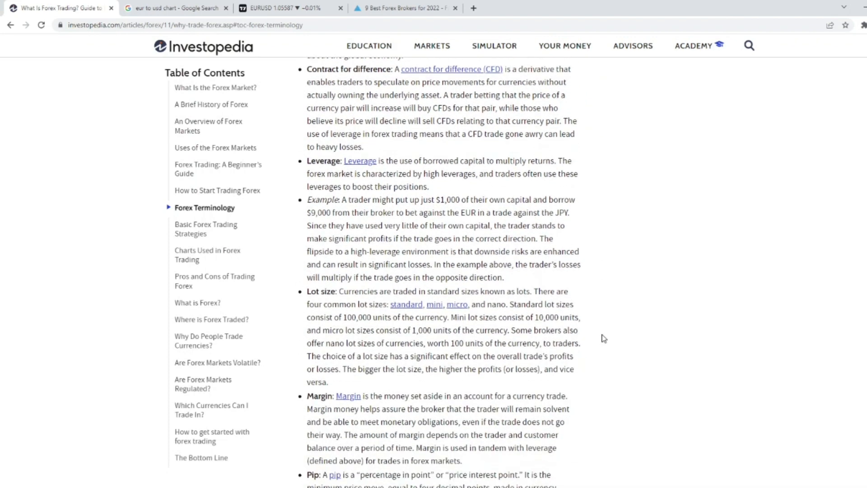
pyautogui.scroll(-3)
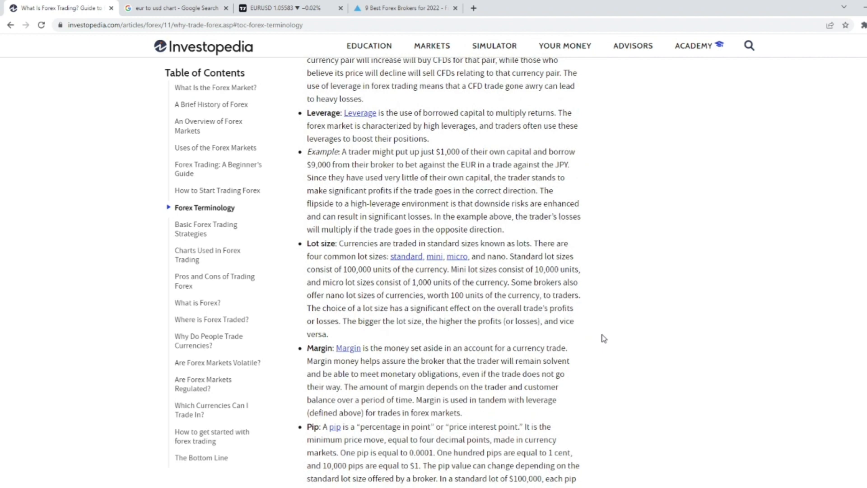
pyautogui.click(819, 25)
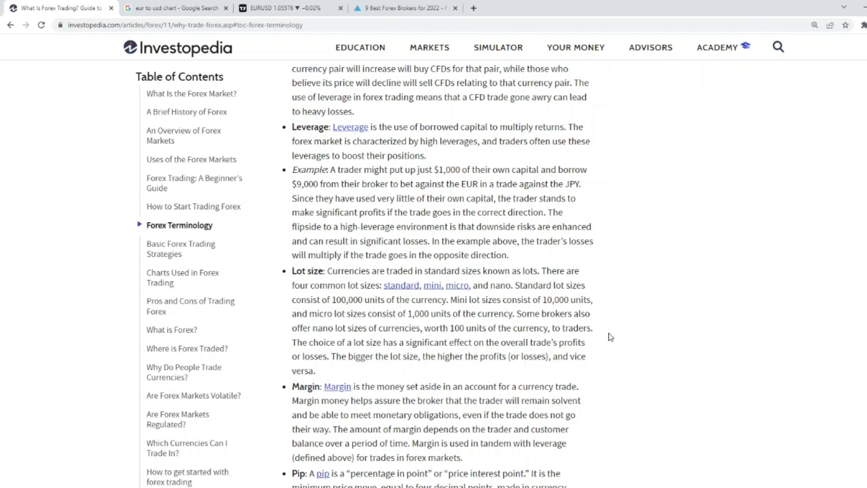
# - Read Pip, Spread and Sniping and hunting, reaching Basic Forex Trading Strategies
pyautogui.scroll(-3)
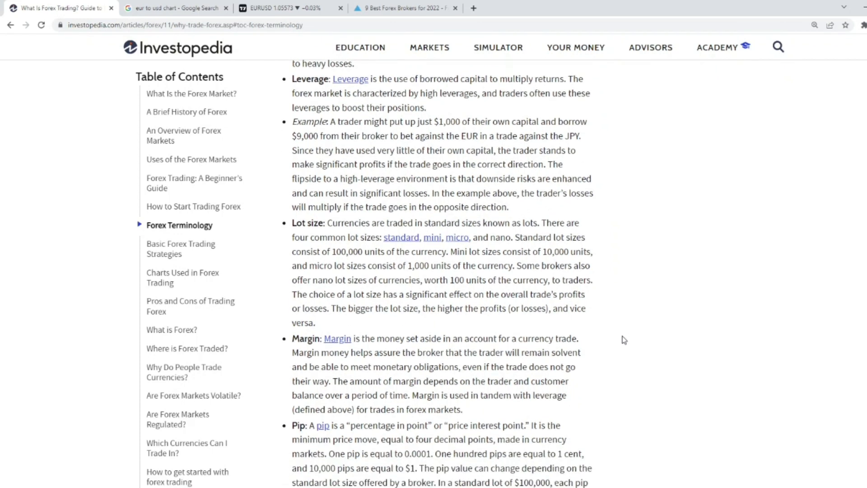
pyautogui.scroll(-3)
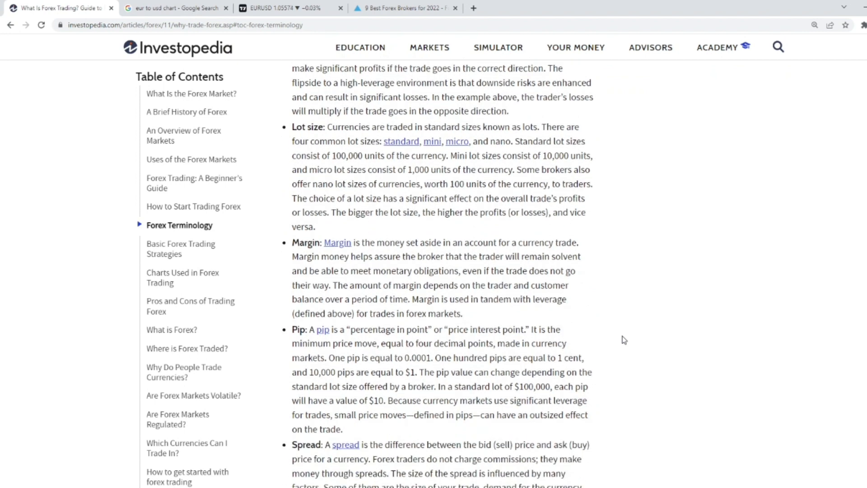
pyautogui.scroll(-3)
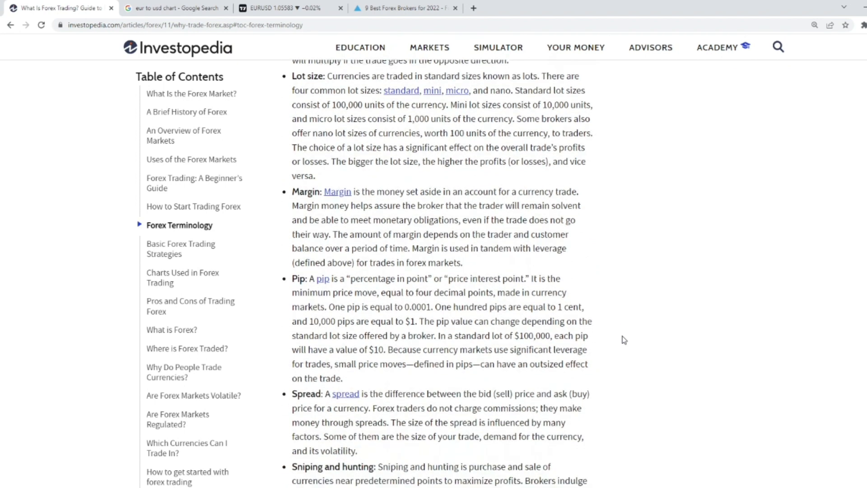
pyautogui.scroll(-3)
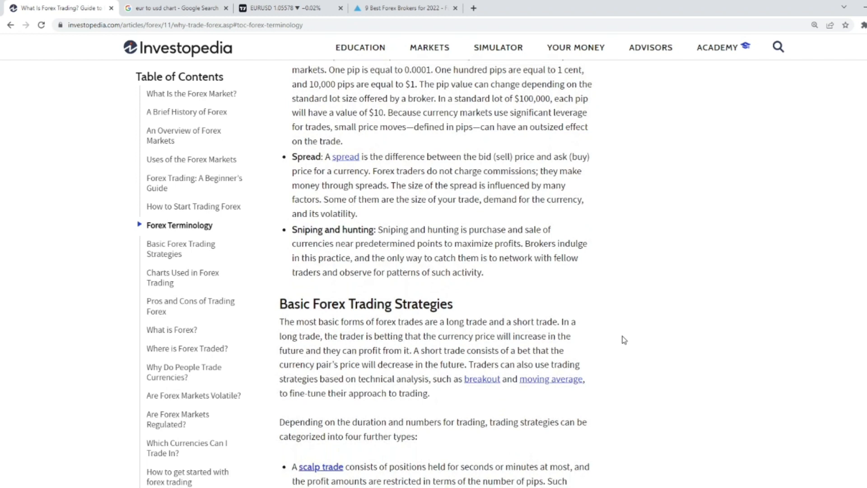
# - Read the four trading strategy types and Charts Used, then jump to Pros and Cons of Trading Forex
pyautogui.scroll(-3)
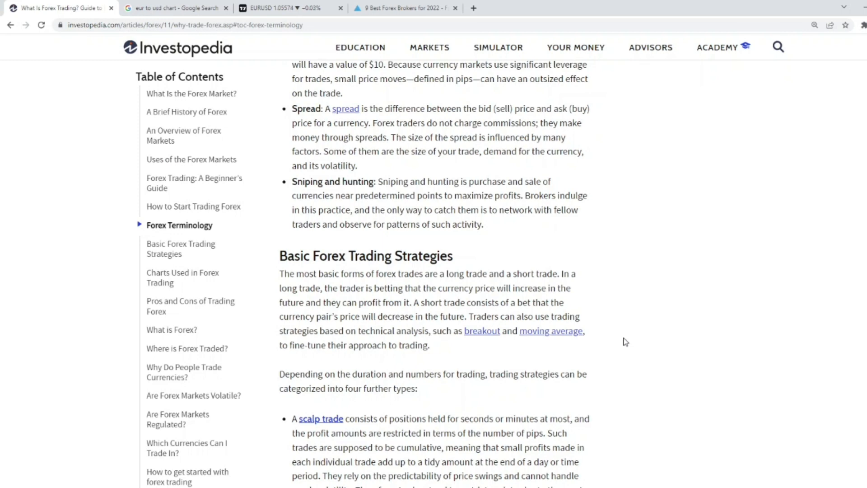
pyautogui.moveTo(630, 336)
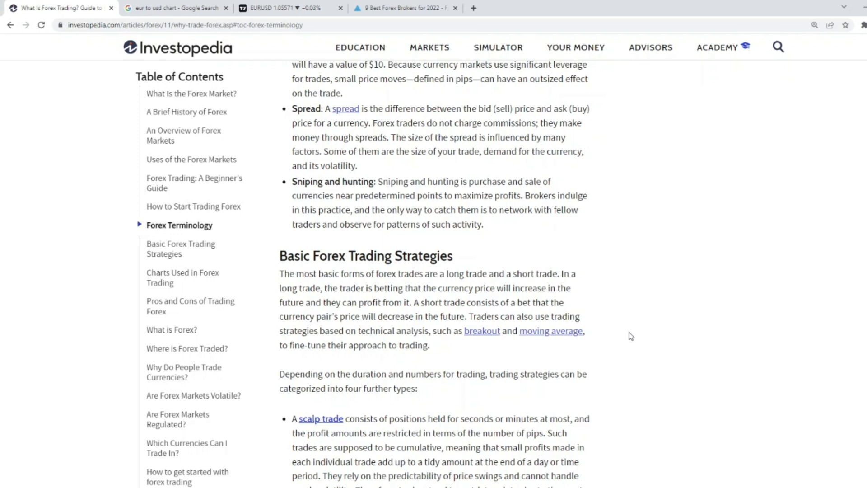
pyautogui.scroll(-3)
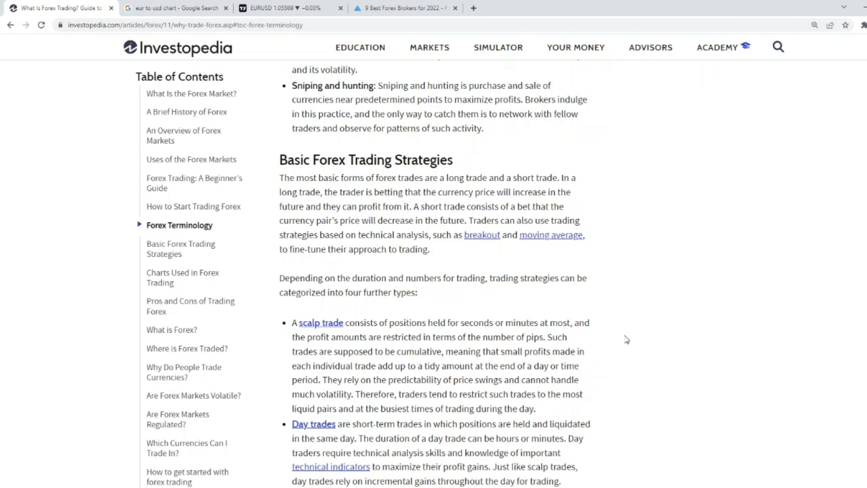
pyautogui.scroll(-3)
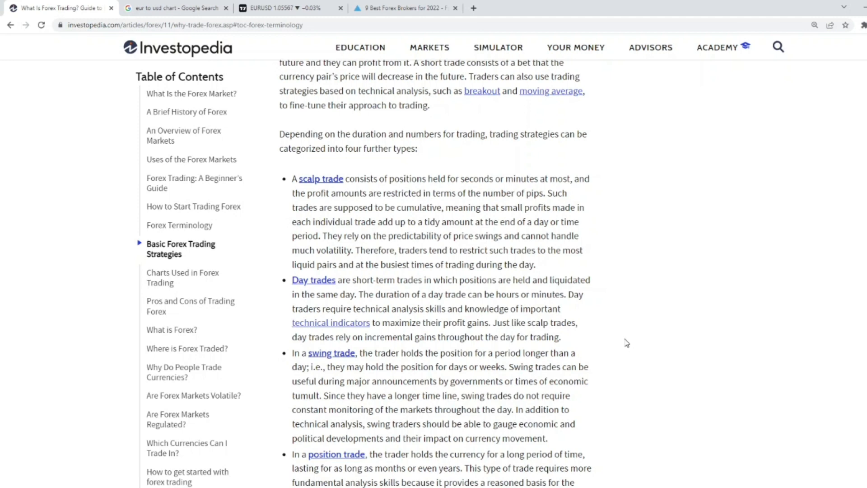
pyautogui.moveTo(620, 349)
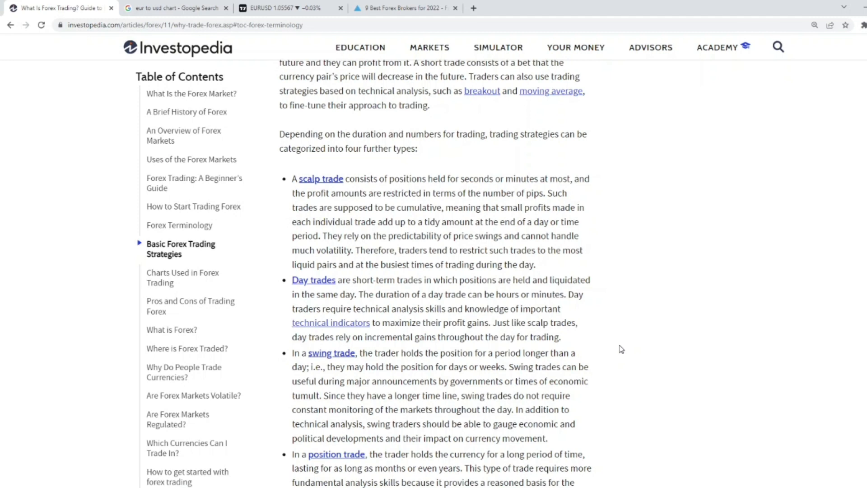
pyautogui.scroll(-3)
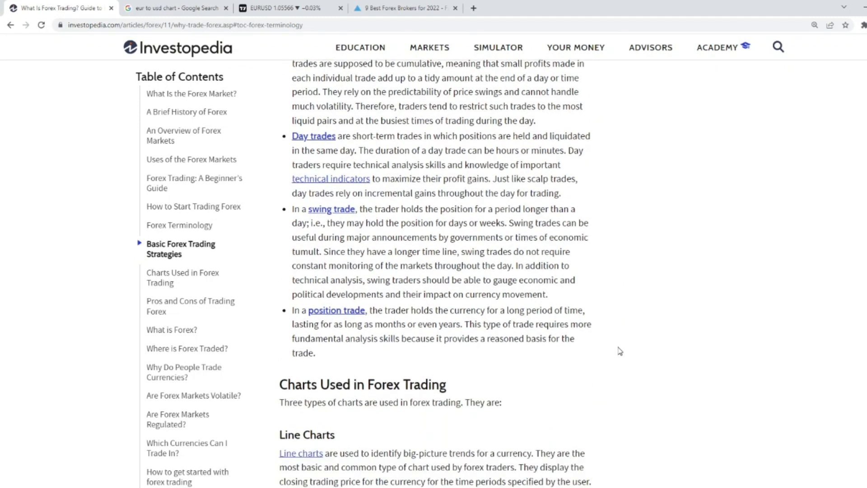
pyautogui.scroll(-3)
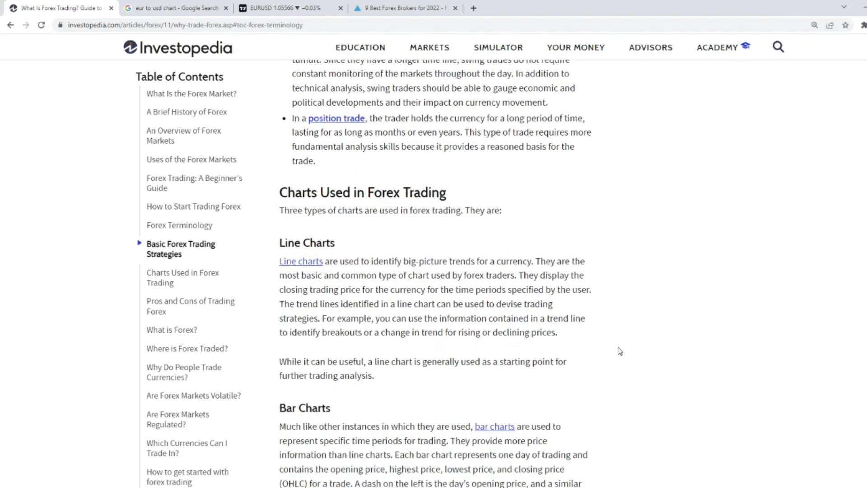
pyautogui.click(190, 306)
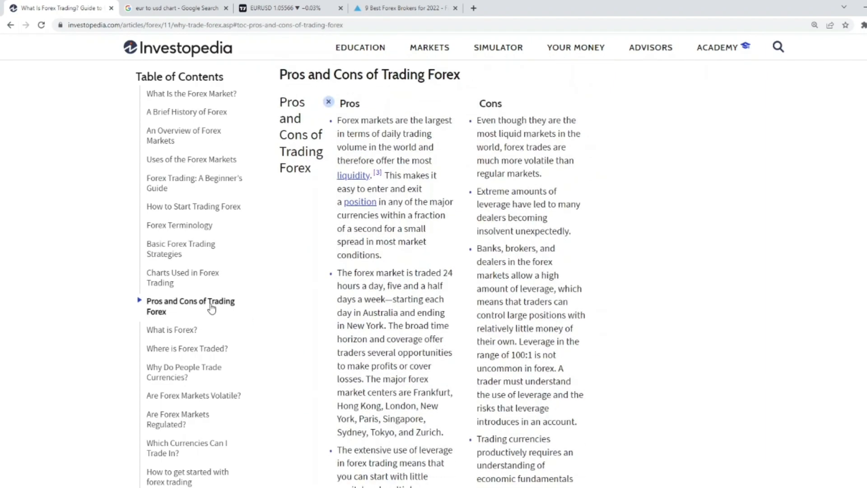
pyautogui.moveTo(775, 258)
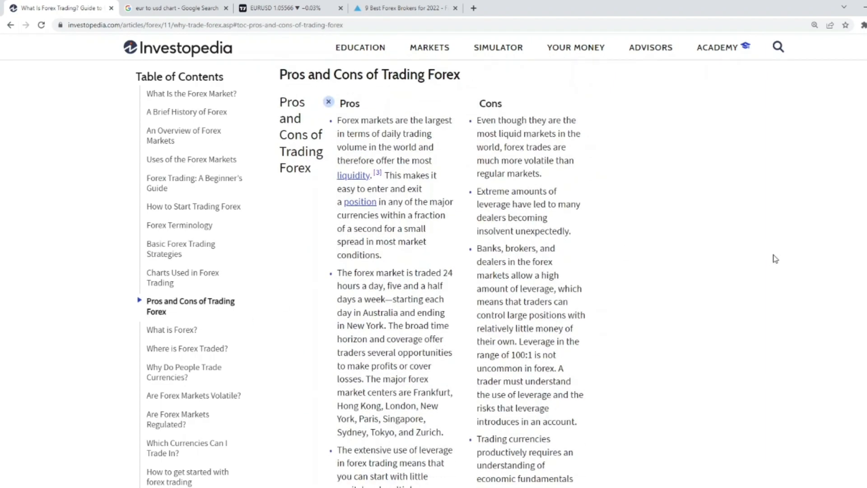